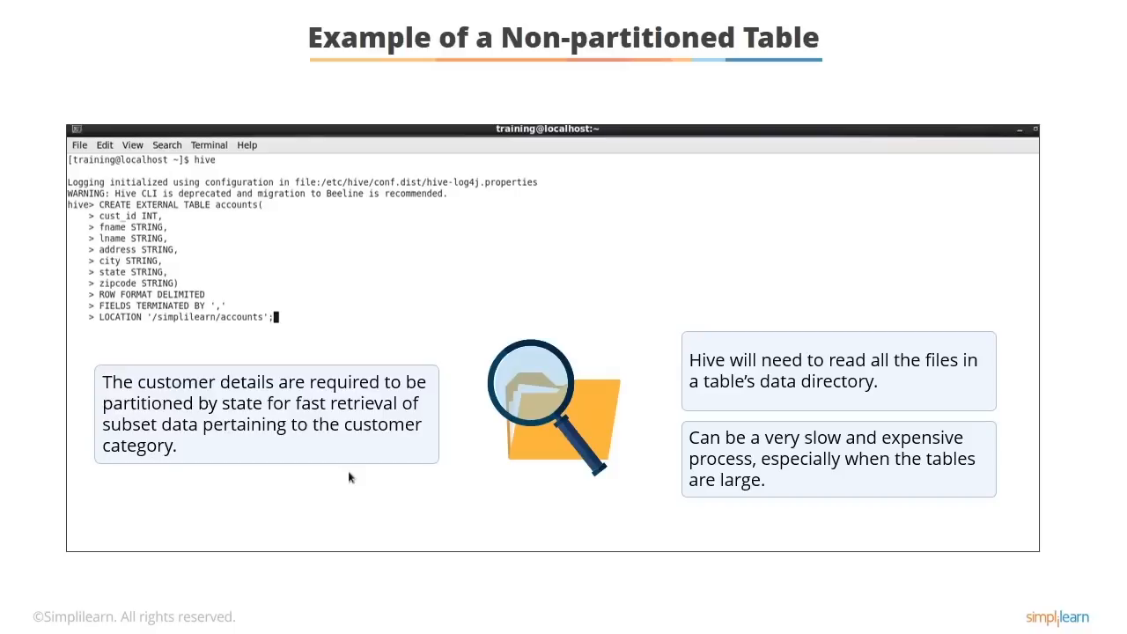
# - Move the cursor right within the CREATE EXTERNAL TABLE accounts_by_state statement
pyautogui.press('Right')
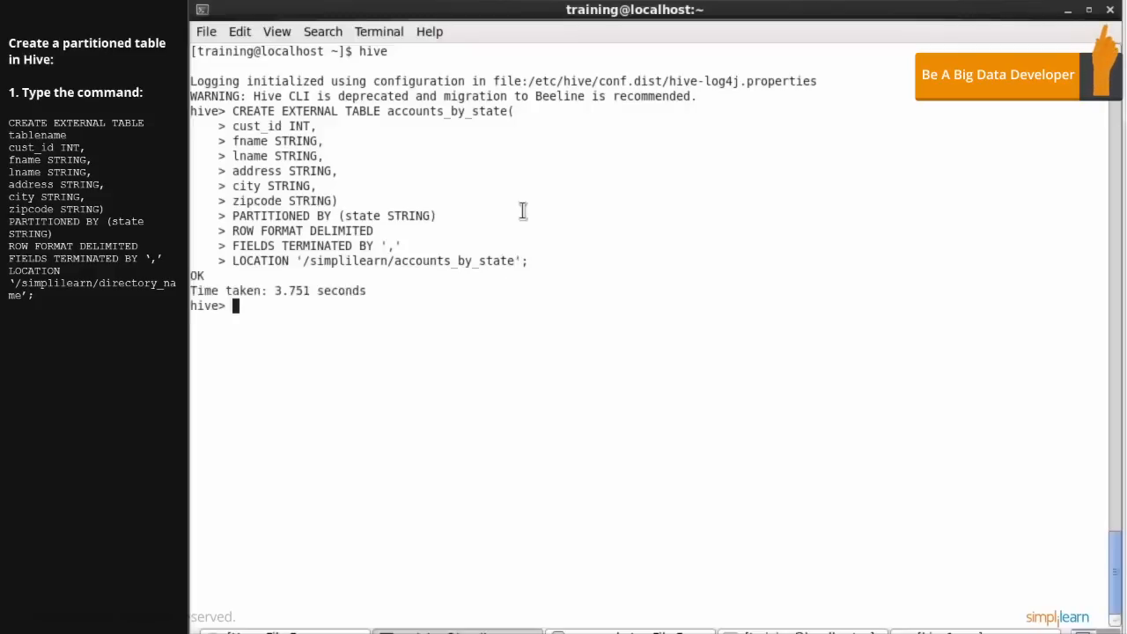
pyautogui.moveTo(954, 190)
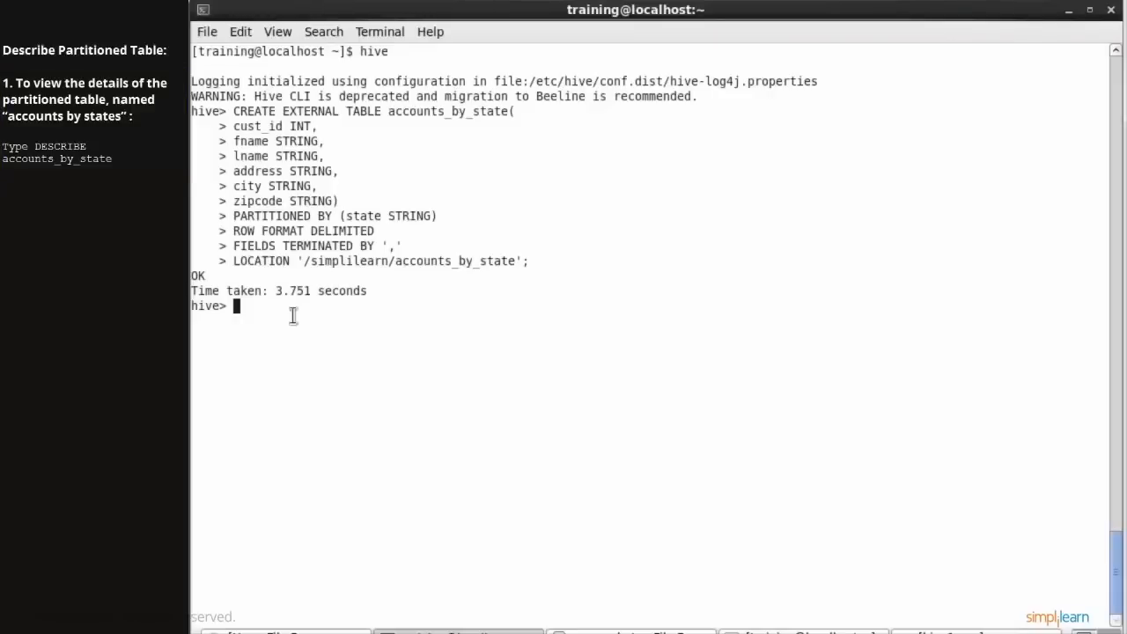
# - Enter DESCRIBE accounts_by_state at the hive> prompt without running it
pyautogui.write('DESCR')
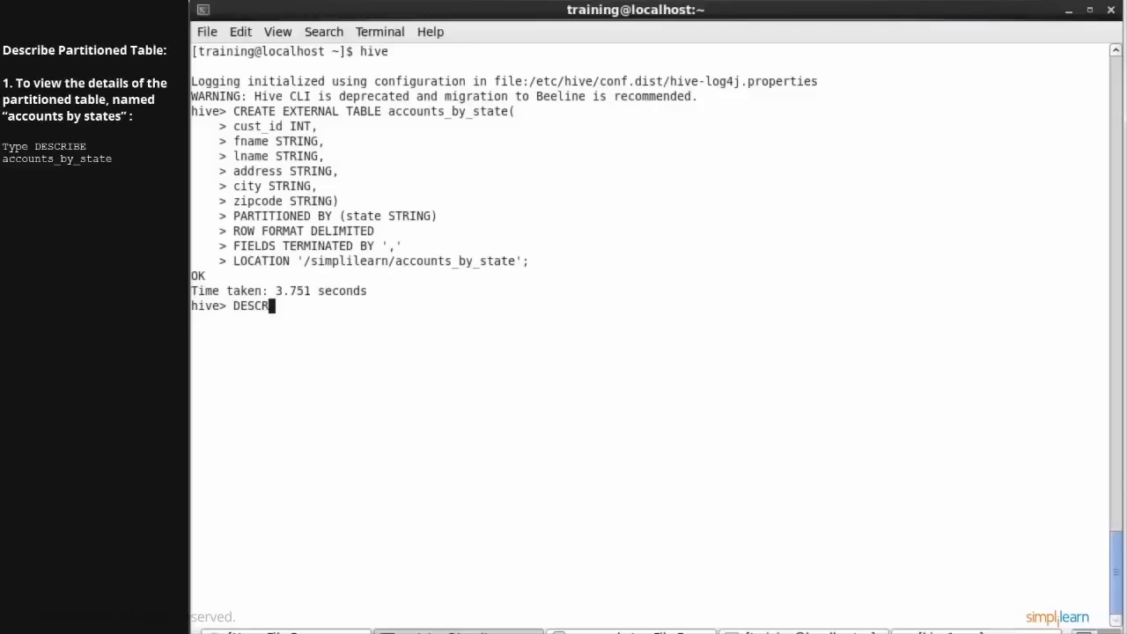
pyautogui.write('IBE')
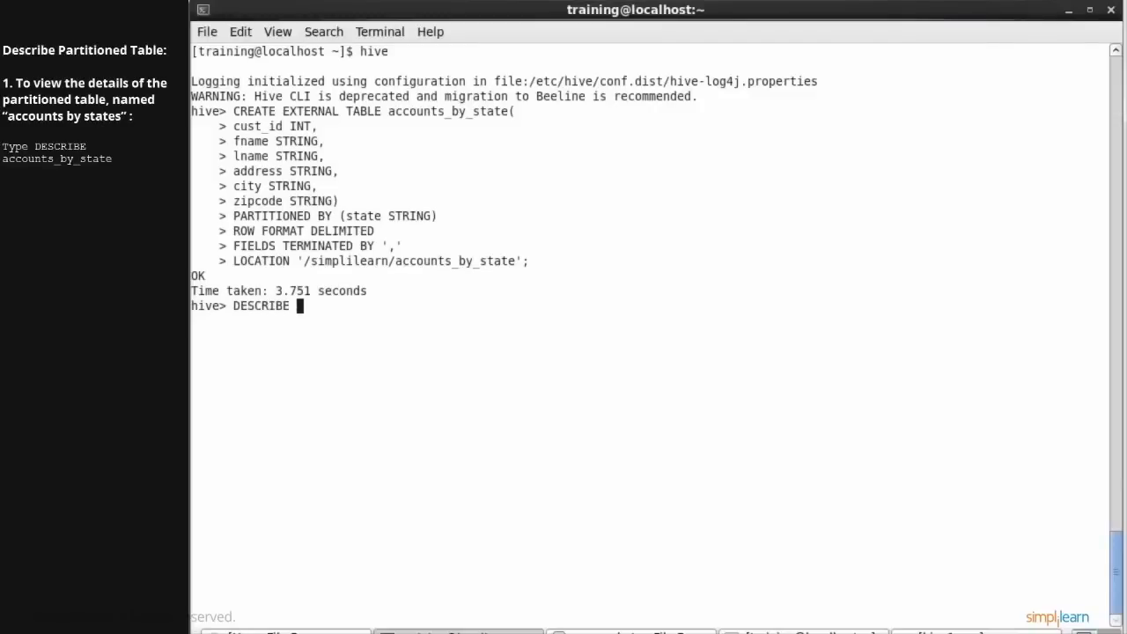
pyautogui.write('acco')
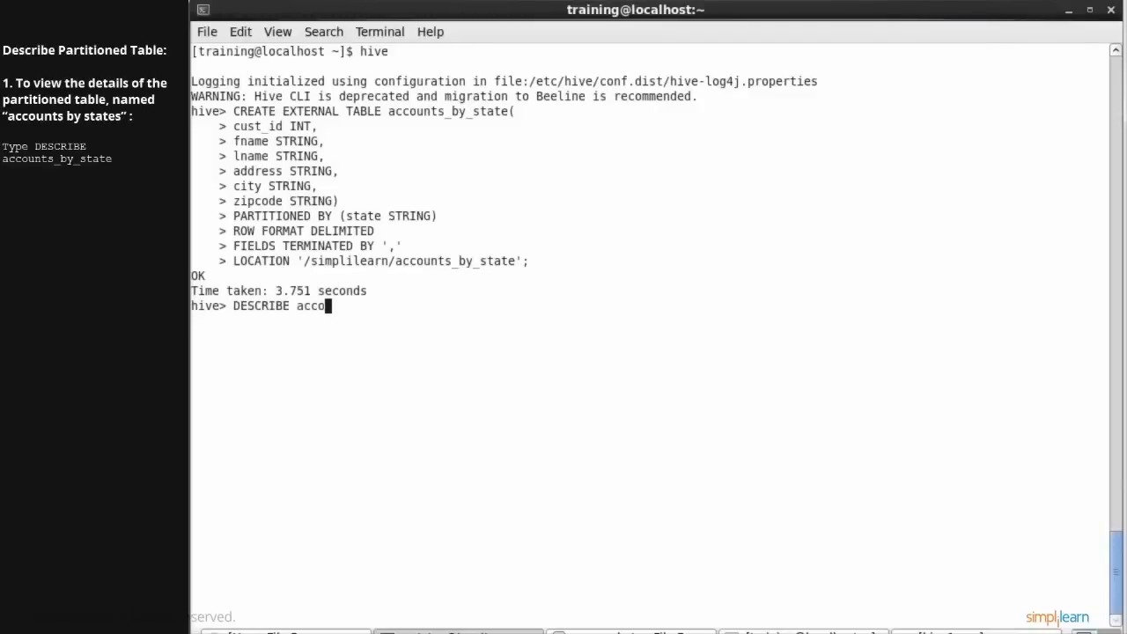
pyautogui.write('unts_by')
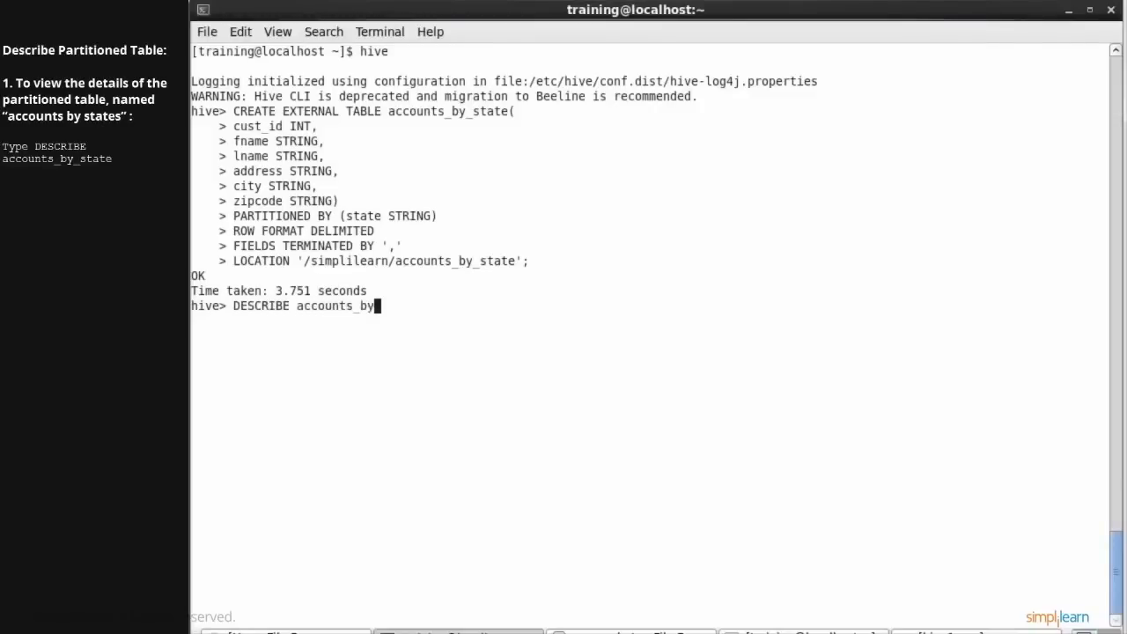
pyautogui.write('state;')
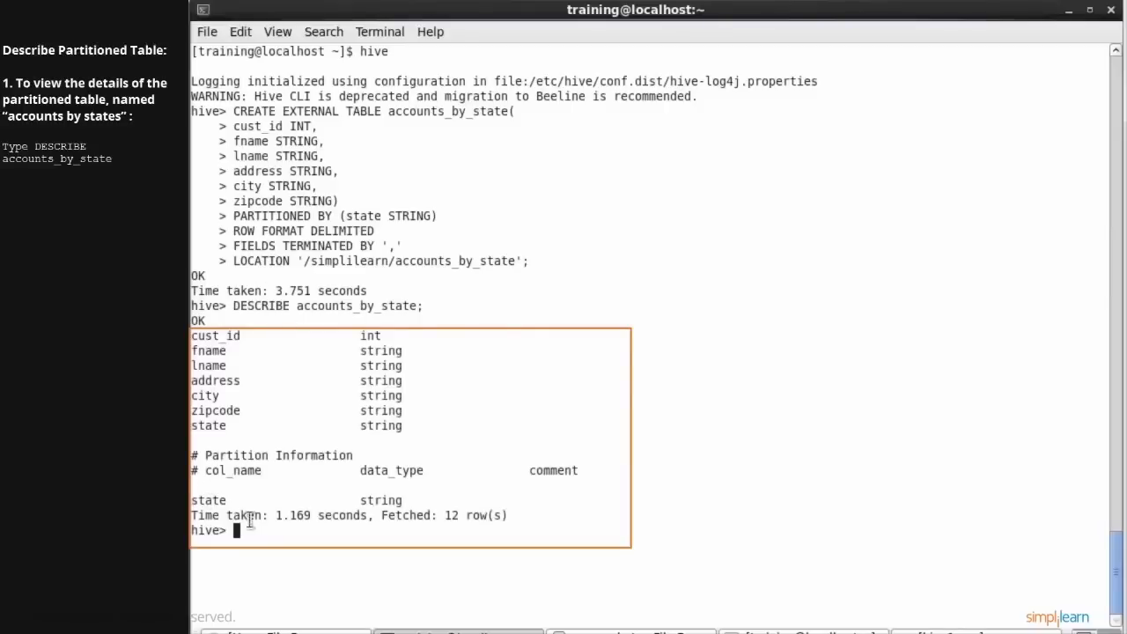
# - Highlight 'state' under Partition Information in the DESCRIBE output
pyautogui.doubleClick(209, 500)
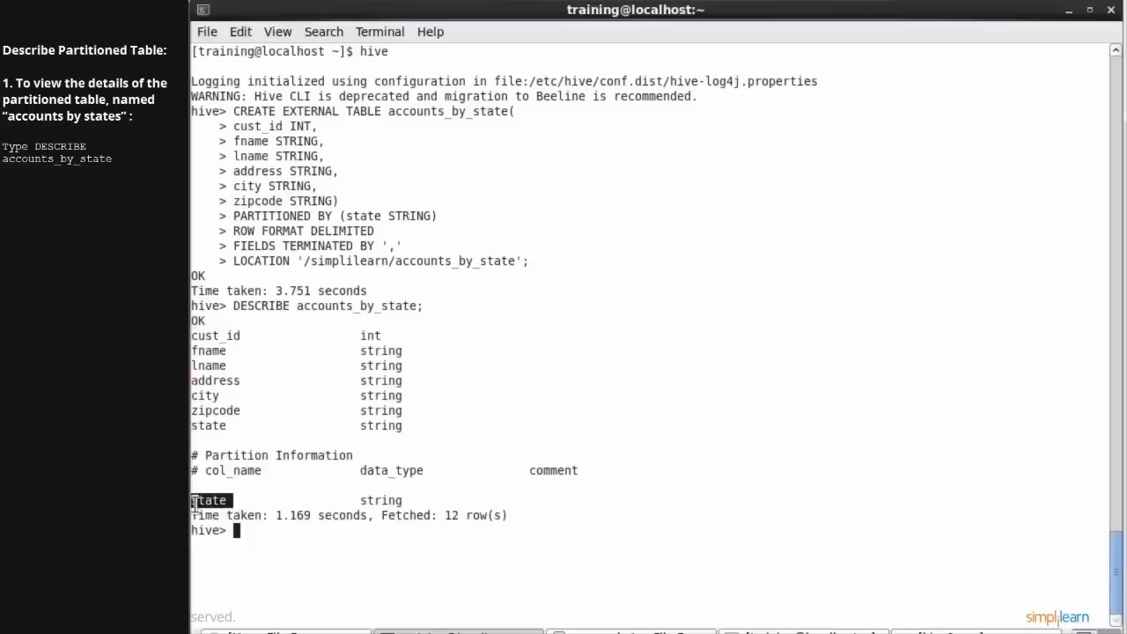